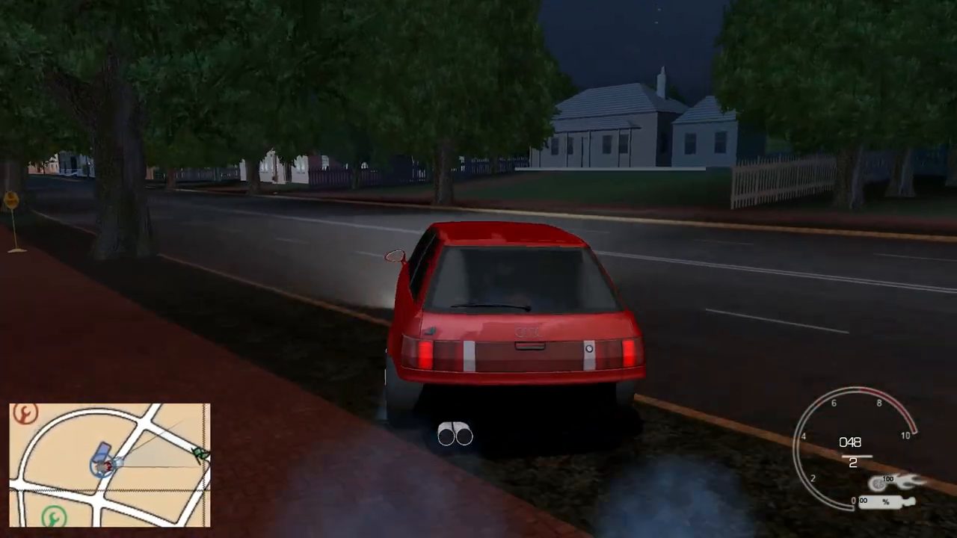
Step: Drive the red Audi through town to the street racers' meet
key("w")
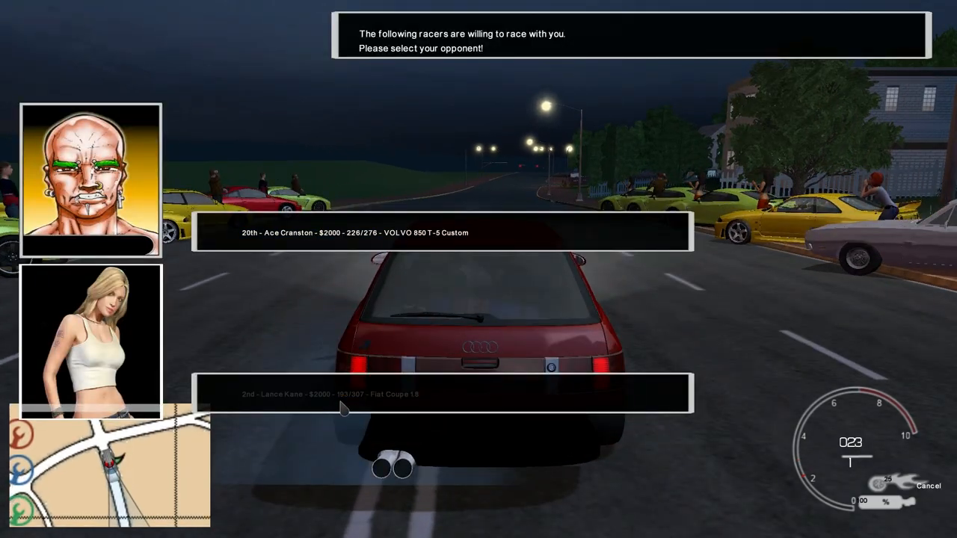
Step: Pick the 20th-ranked Ace Cranston for a $2000 race
left_click(441, 394)
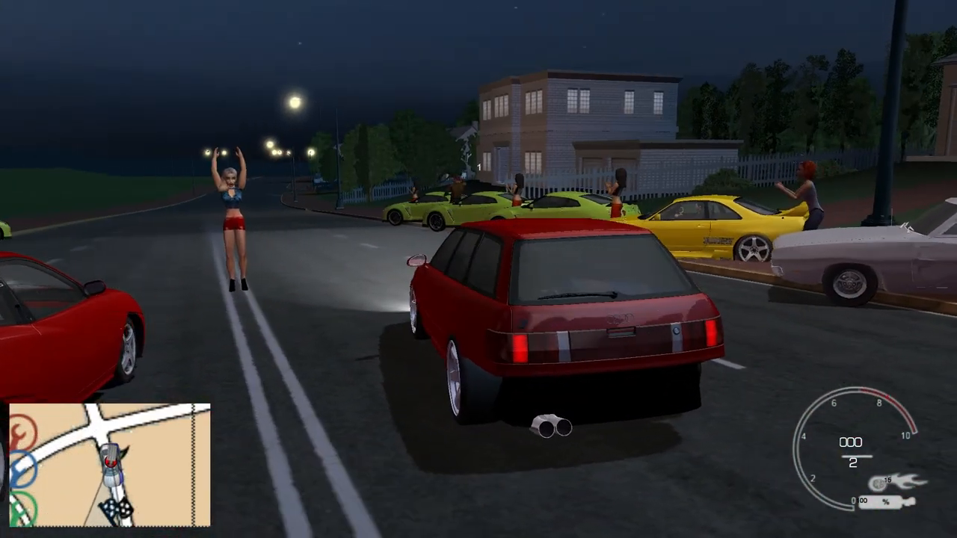
key("w")
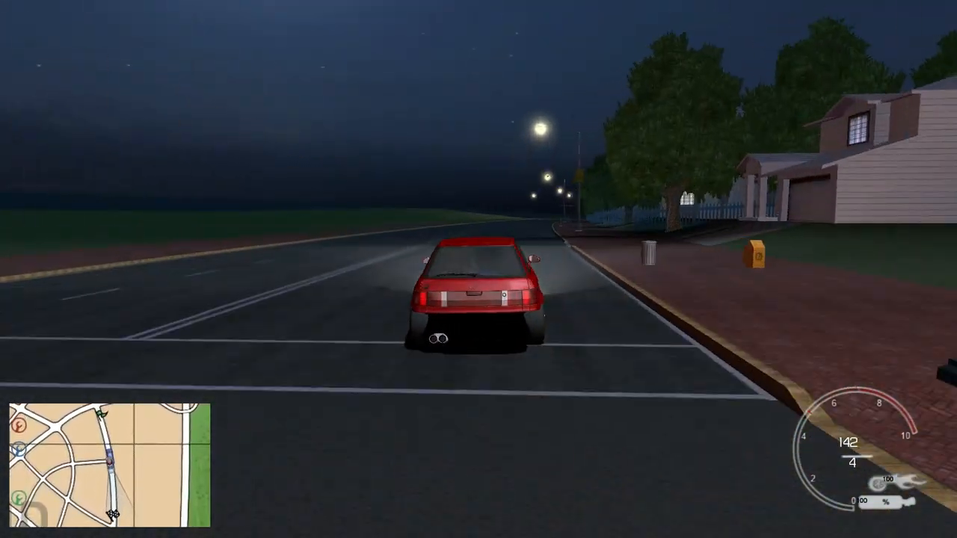
Step: Drive the red Audi to the finish line to beat Lance Kane
key("w")
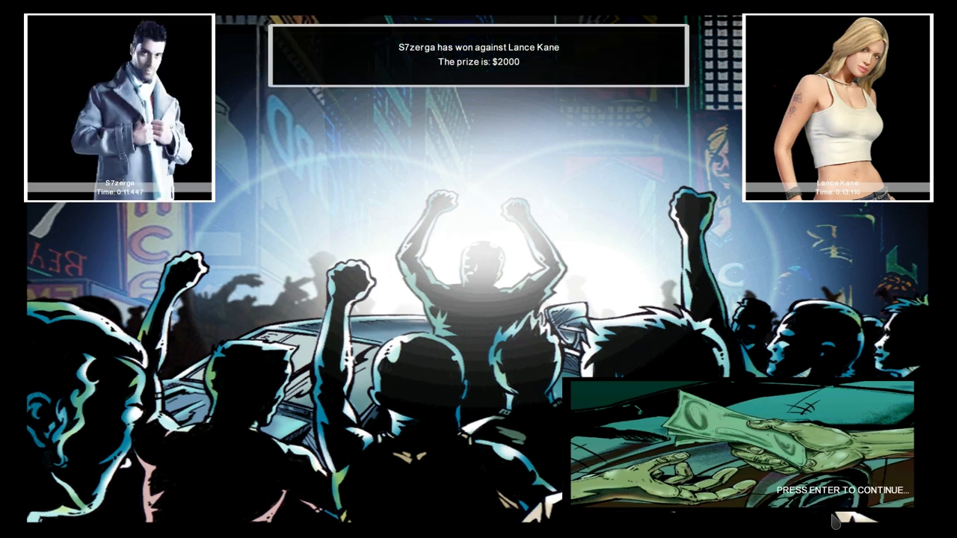
Step: Dismiss the results, pick Lance Kane for a $2000 race, and shift into fourth
key("enter")
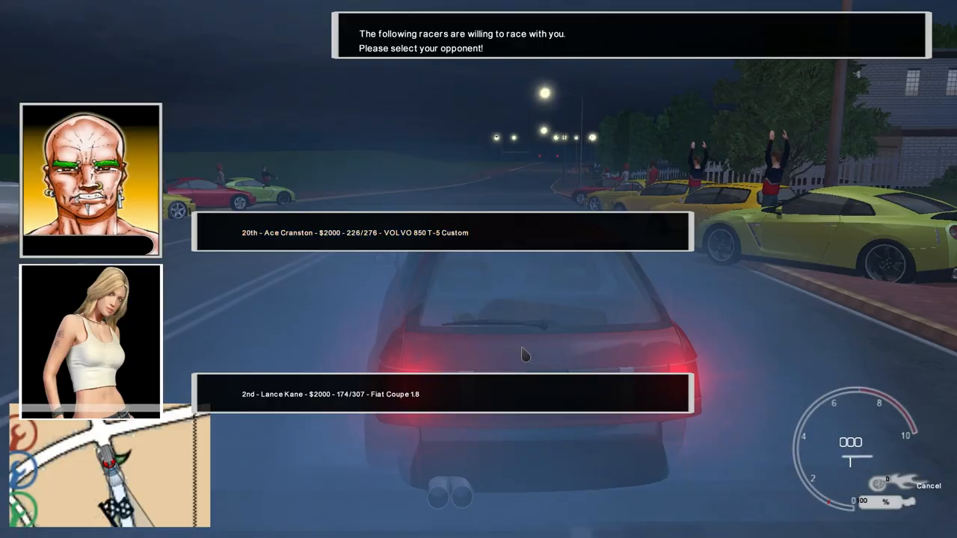
left_click(441, 394)
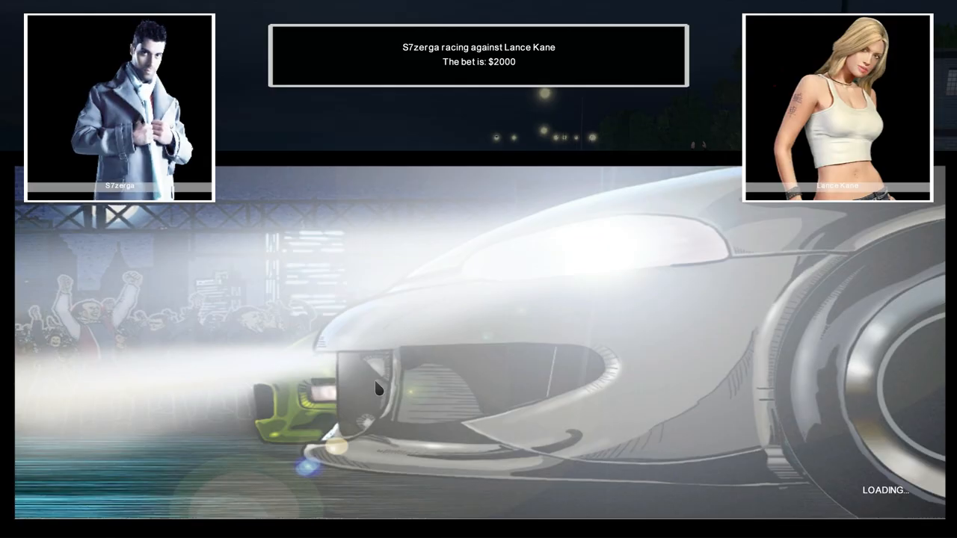
mouse_move(740, 258)
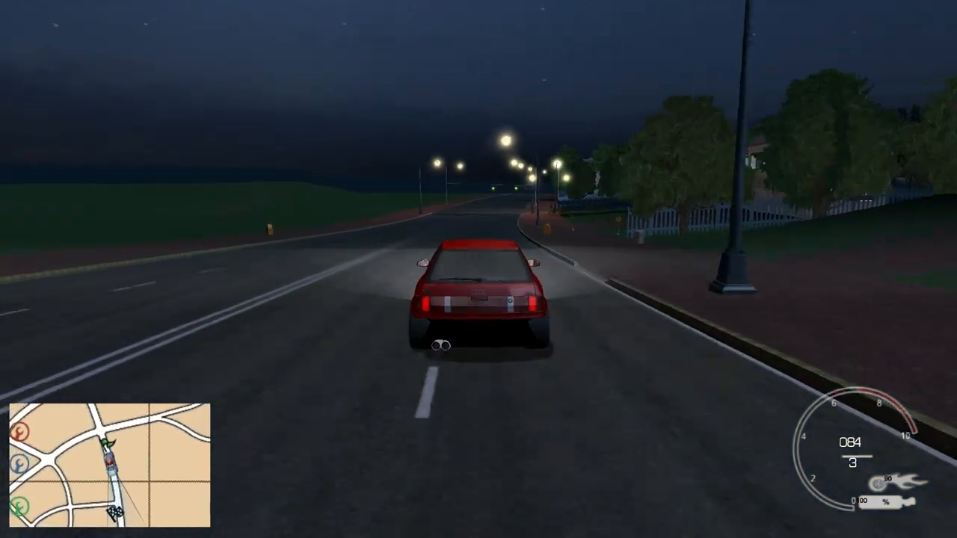
key("w")
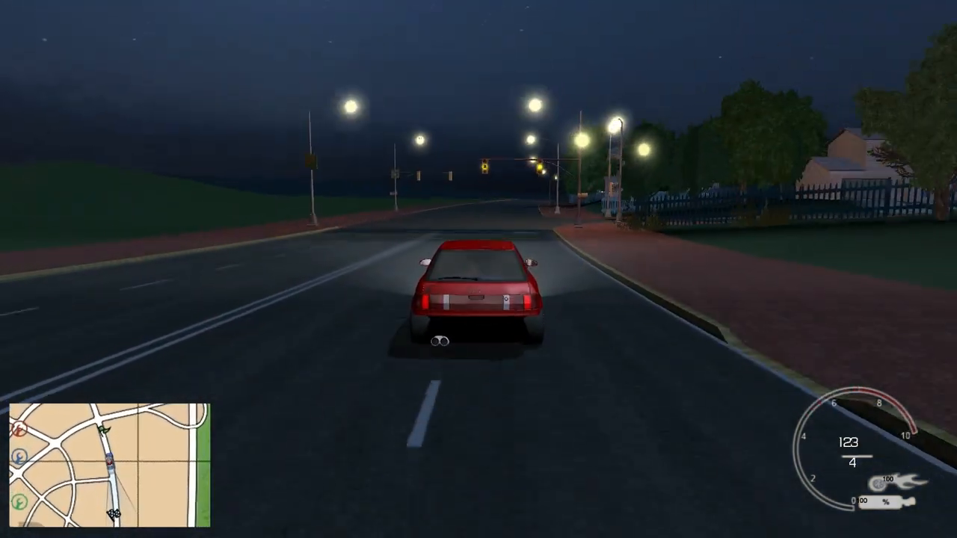
key("w")
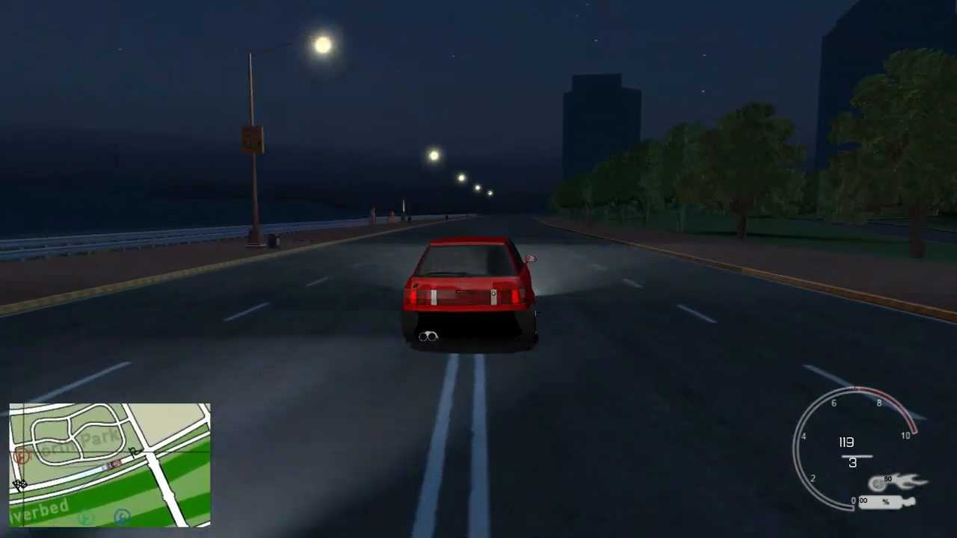
Step: Keep accelerating down the night drag strip to beat Ace Cranston
key("w")
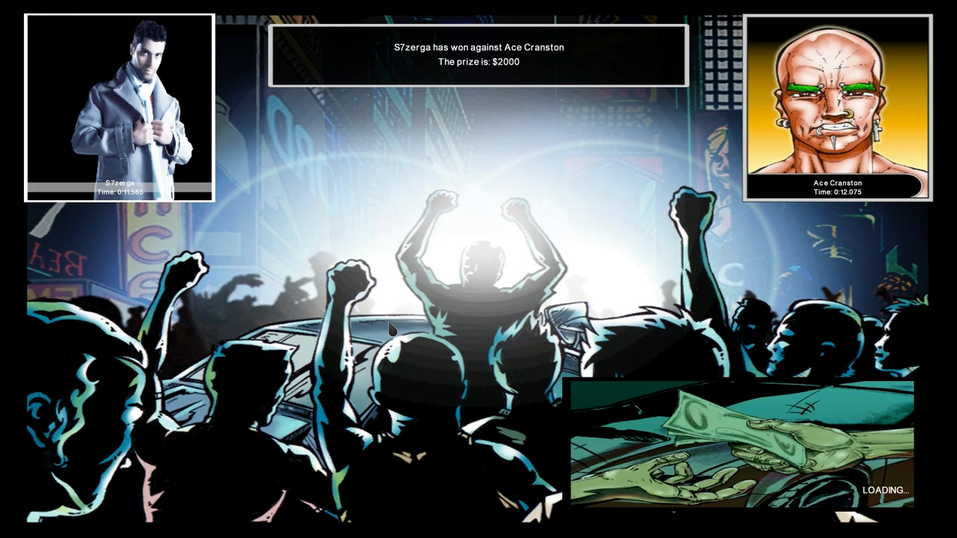
mouse_move(847, 229)
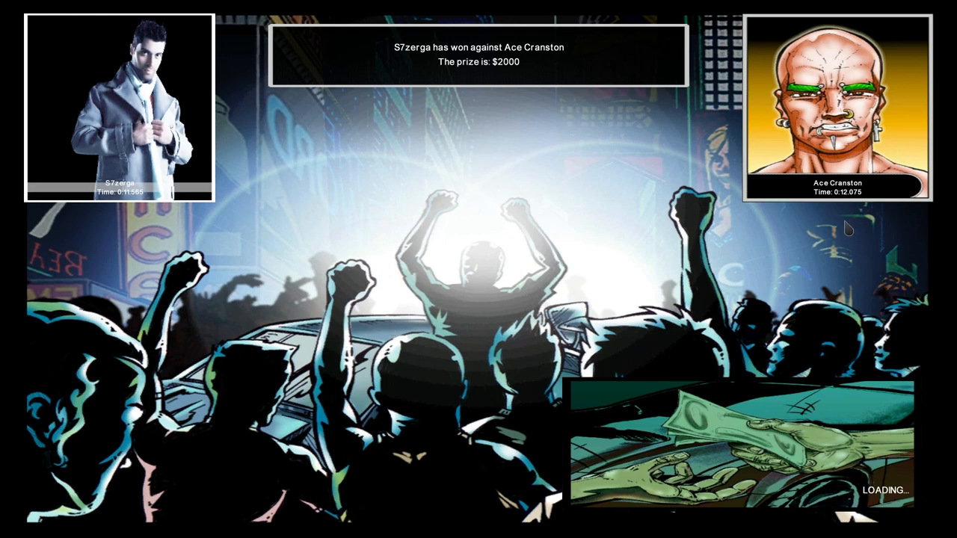
mouse_move(762, 200)
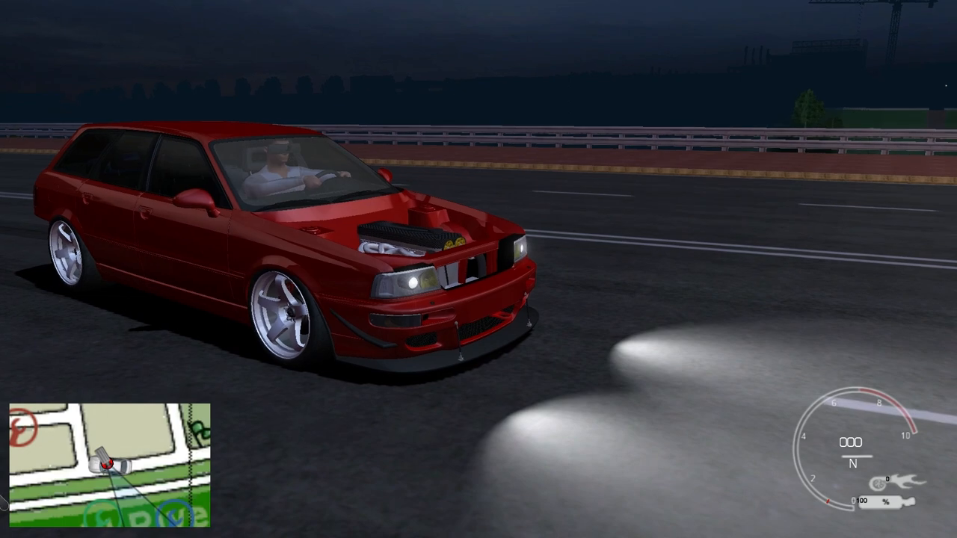
Step: Return from the city streets to the garage via the Track Selector
key("Escape")
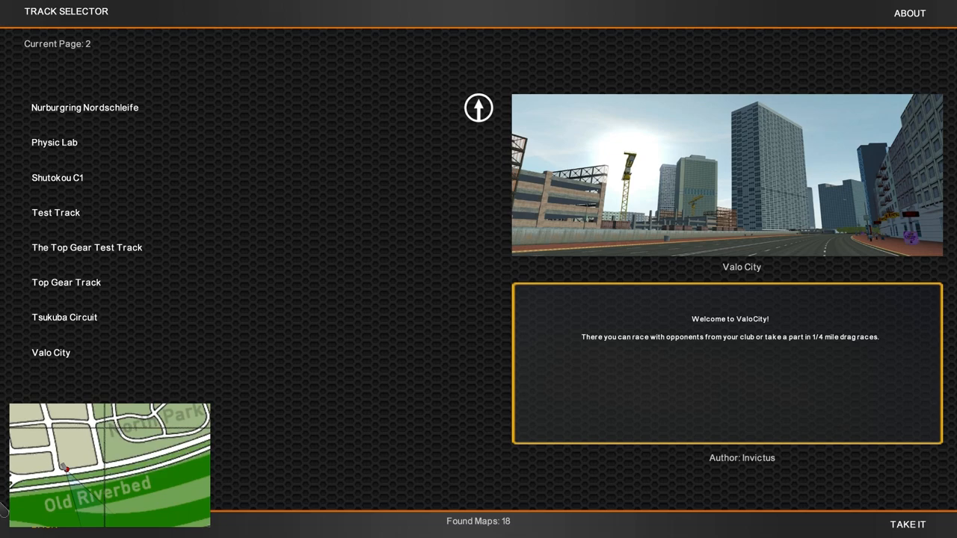
left_click(907, 523)
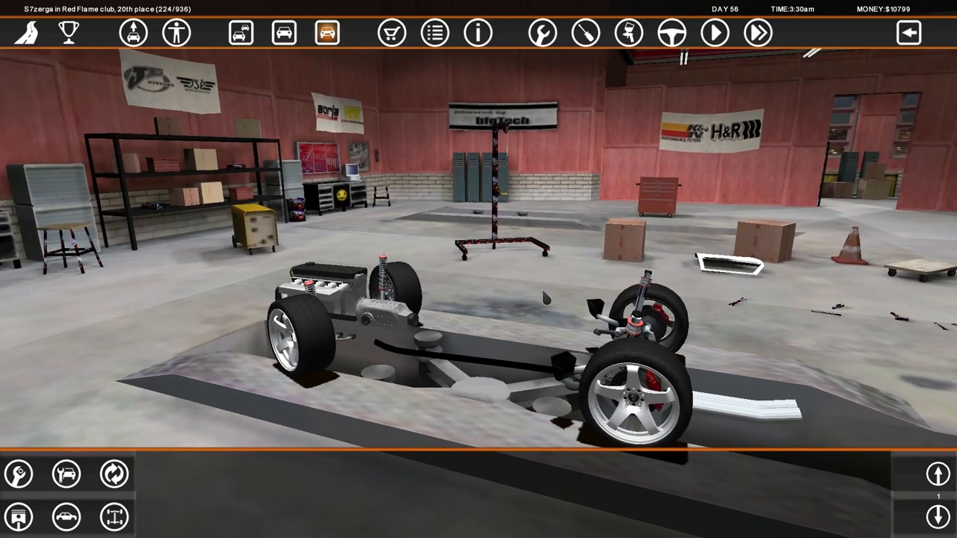
Step: View the Red Flame standings, 20th place with prestige 224, then exit
left_click(66, 517)
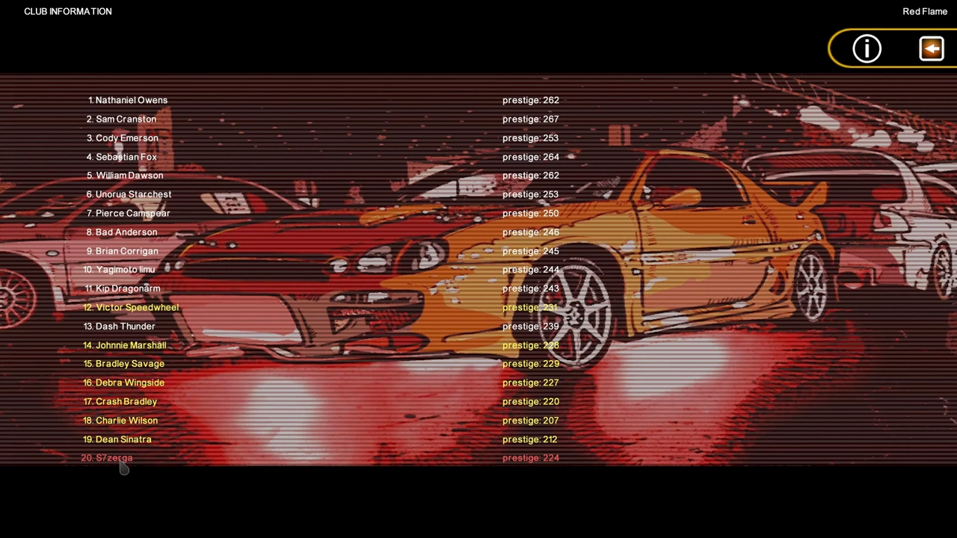
mouse_move(746, 77)
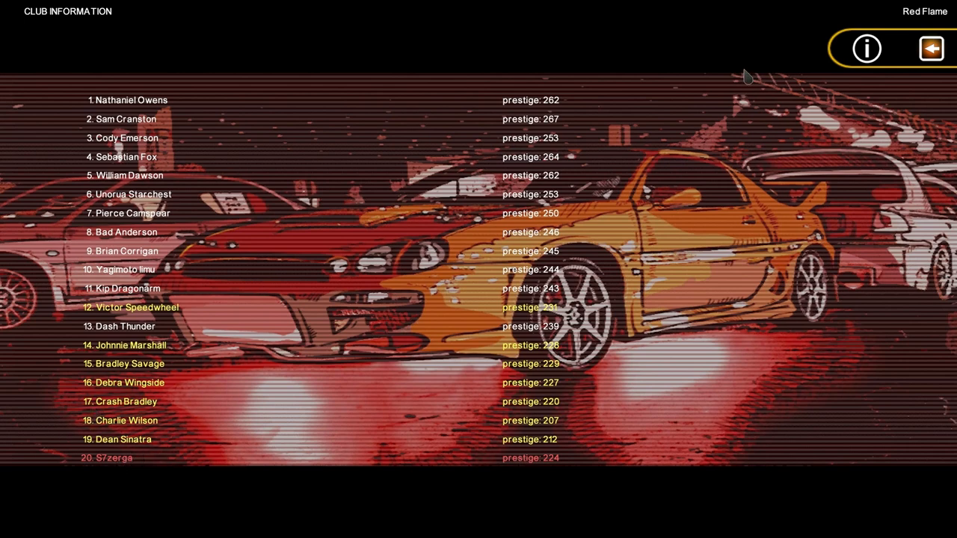
left_click(932, 48)
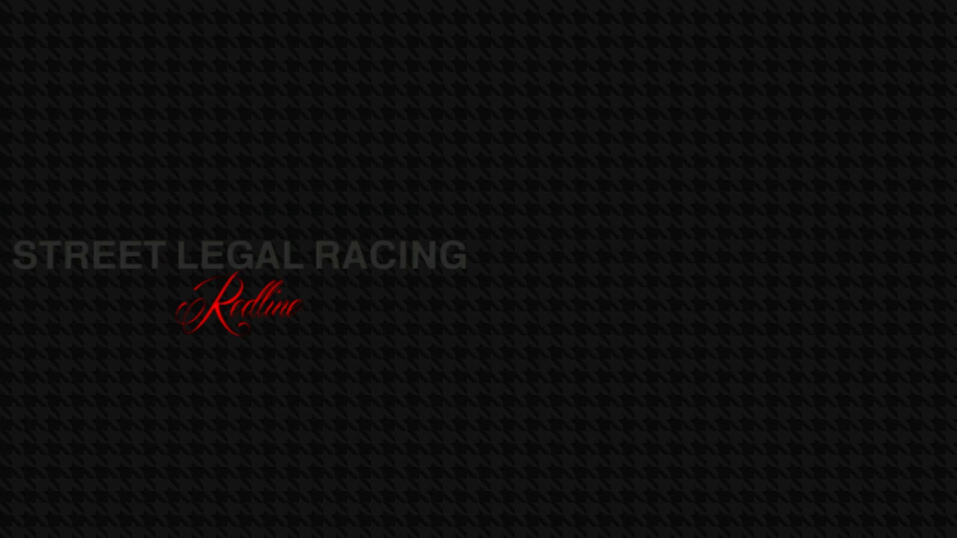